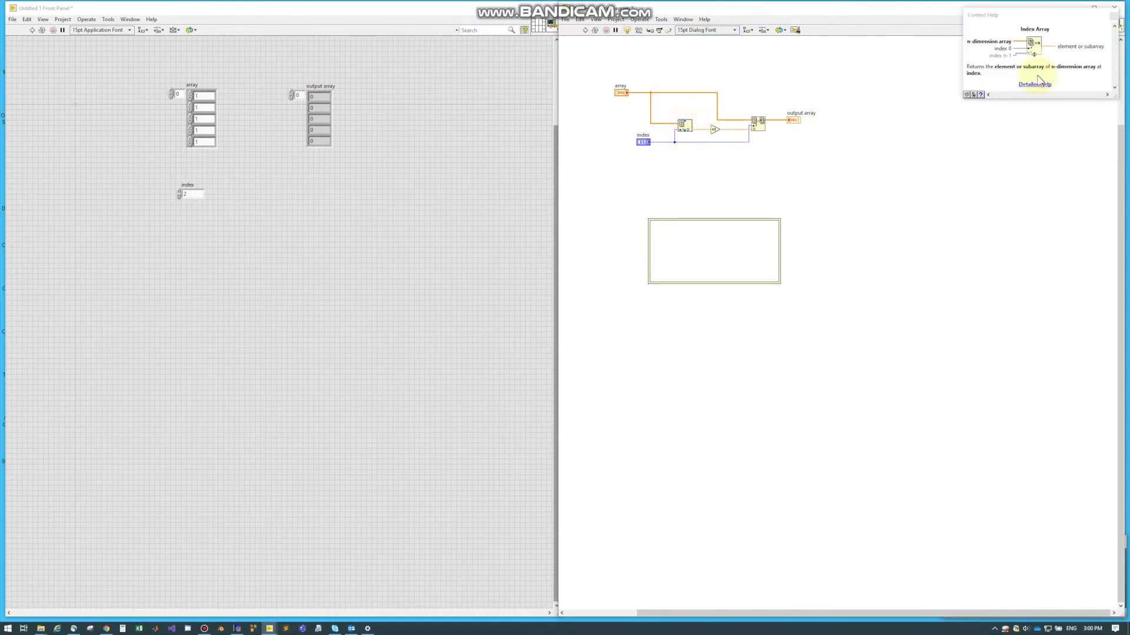
mouse_move(1060, 76)
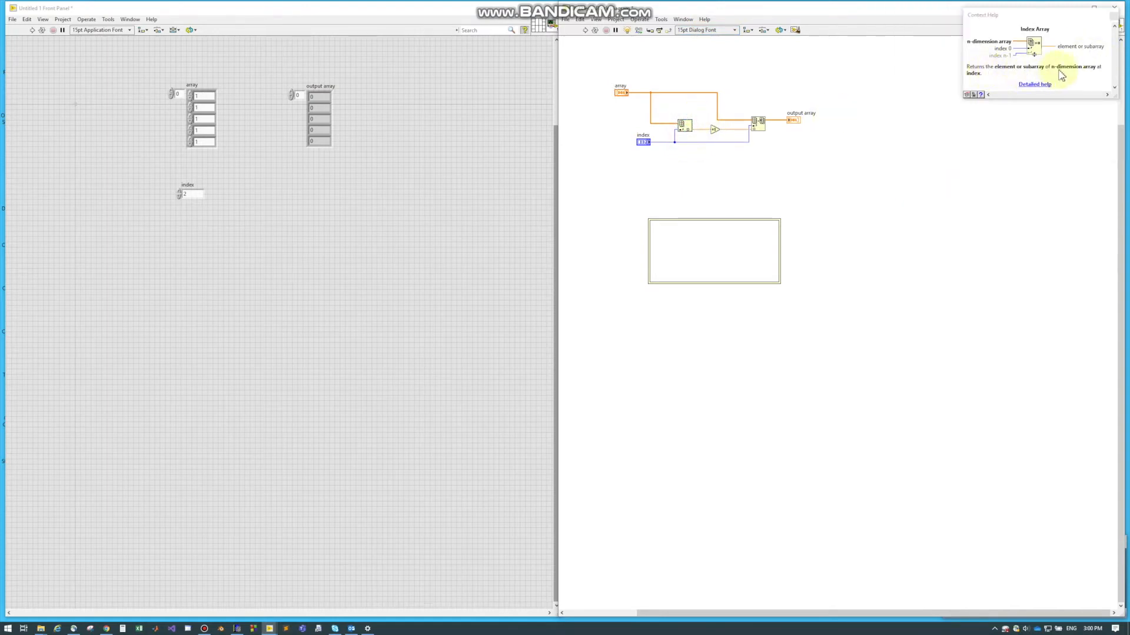
mouse_move(575, 138)
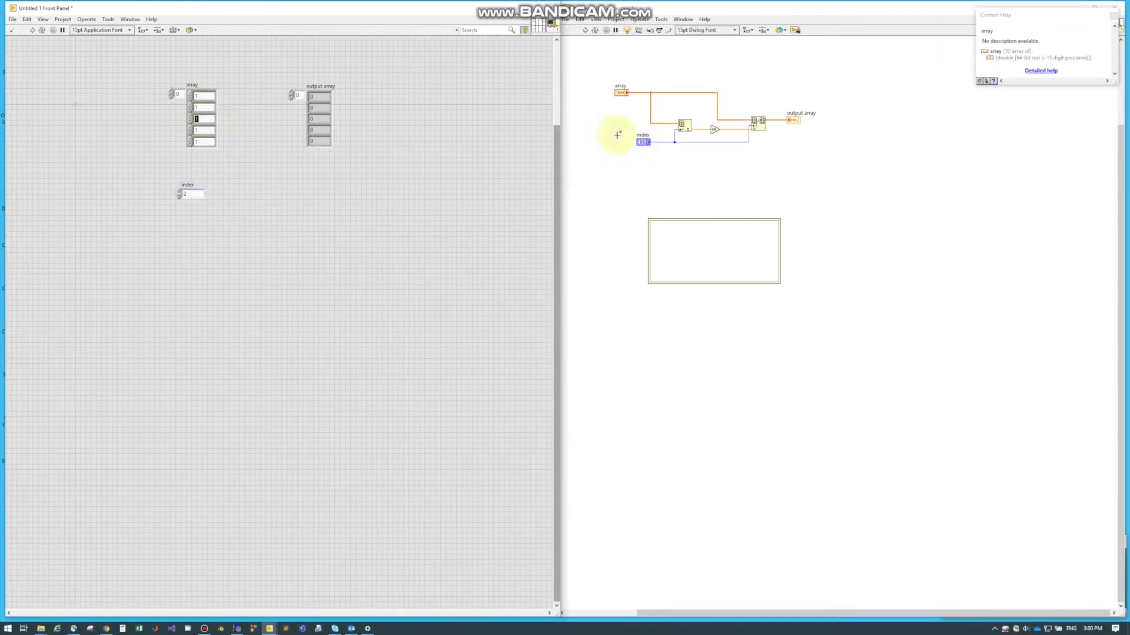
mouse_move(688, 130)
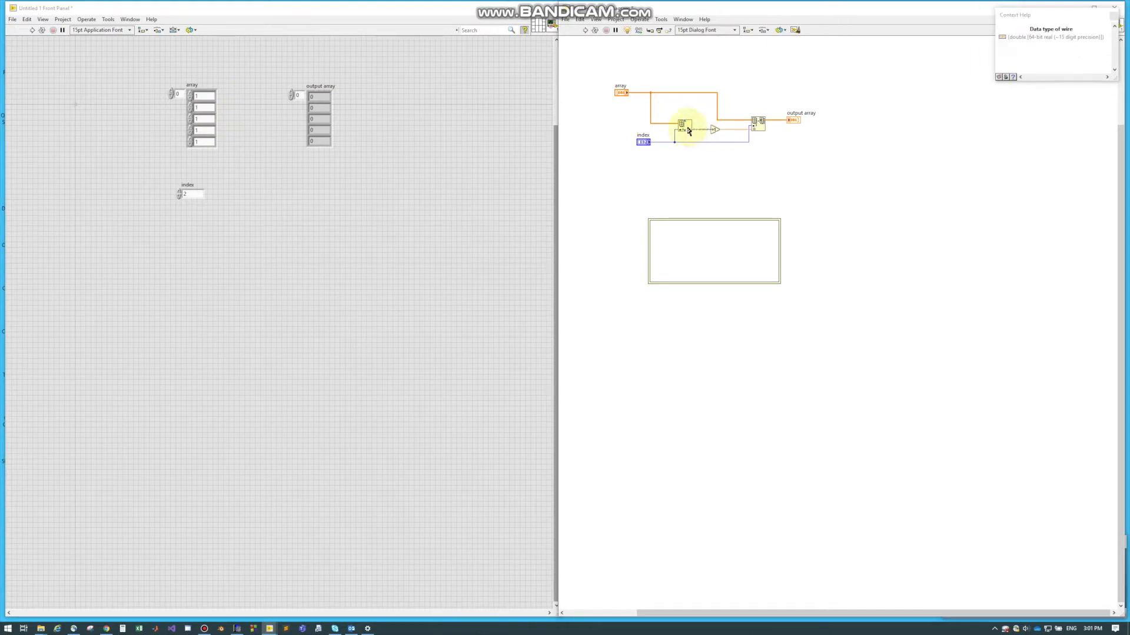
mouse_move(716, 130)
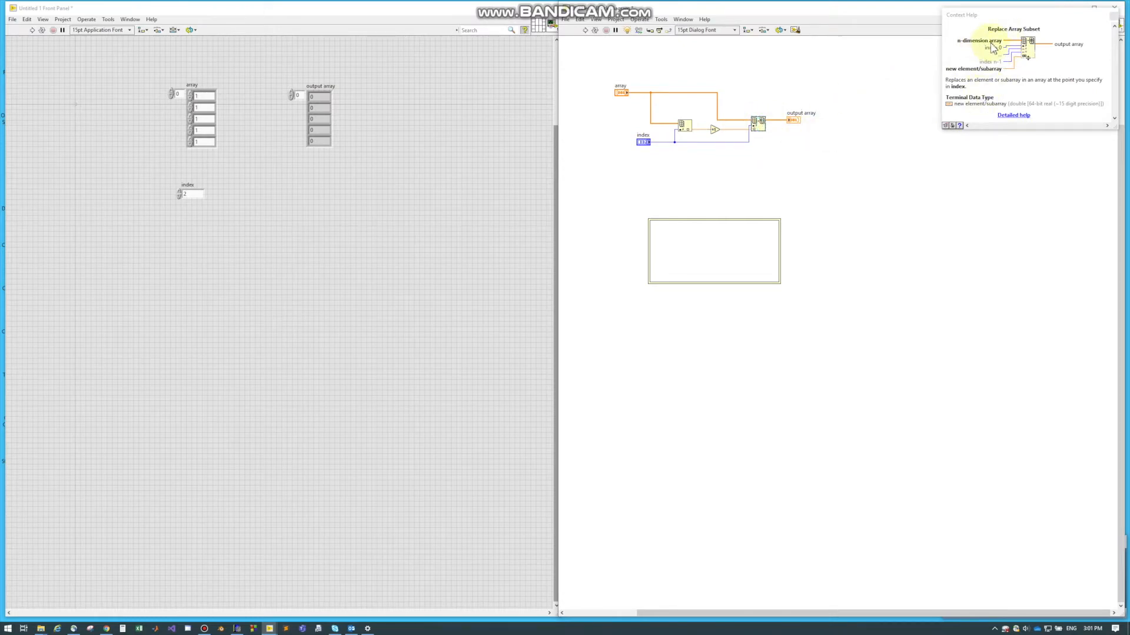
mouse_move(1009, 70)
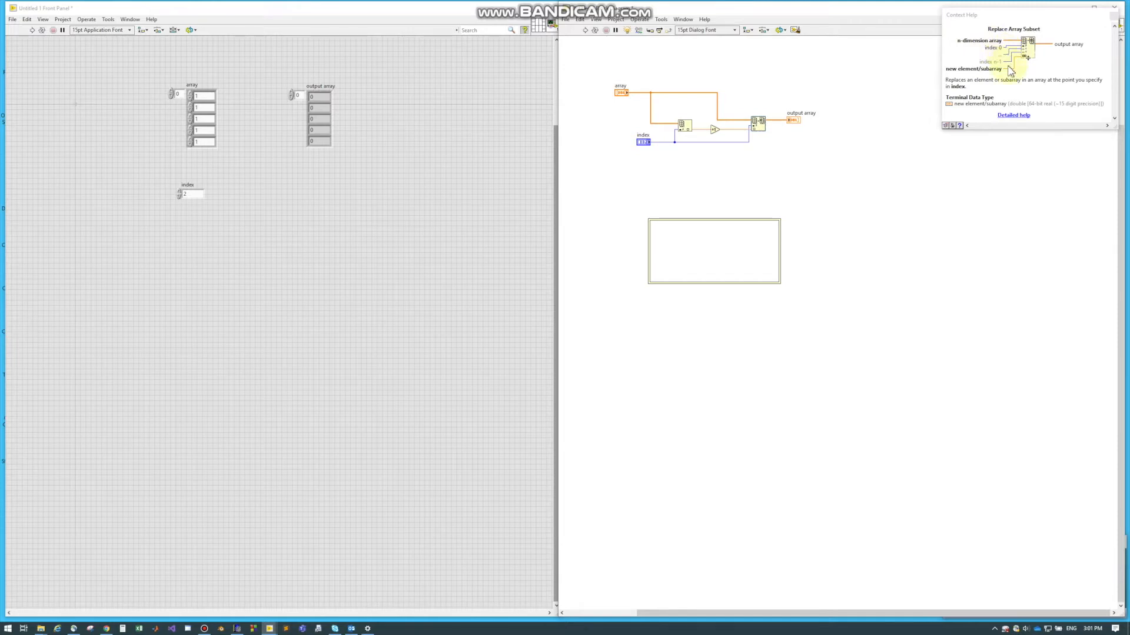
mouse_move(964, 78)
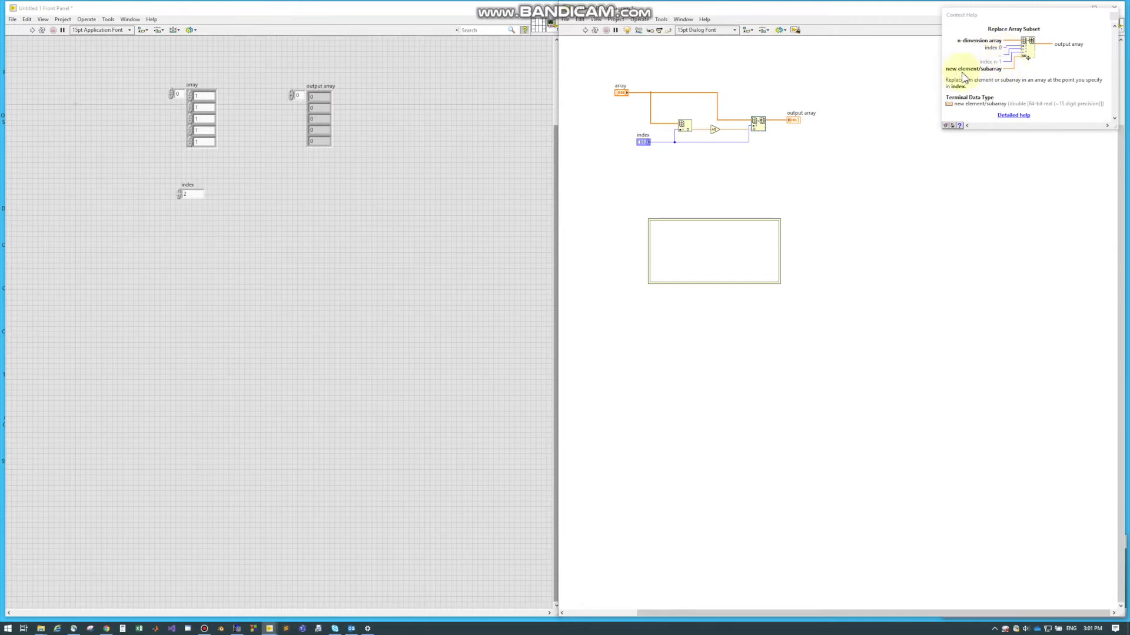
mouse_move(994, 69)
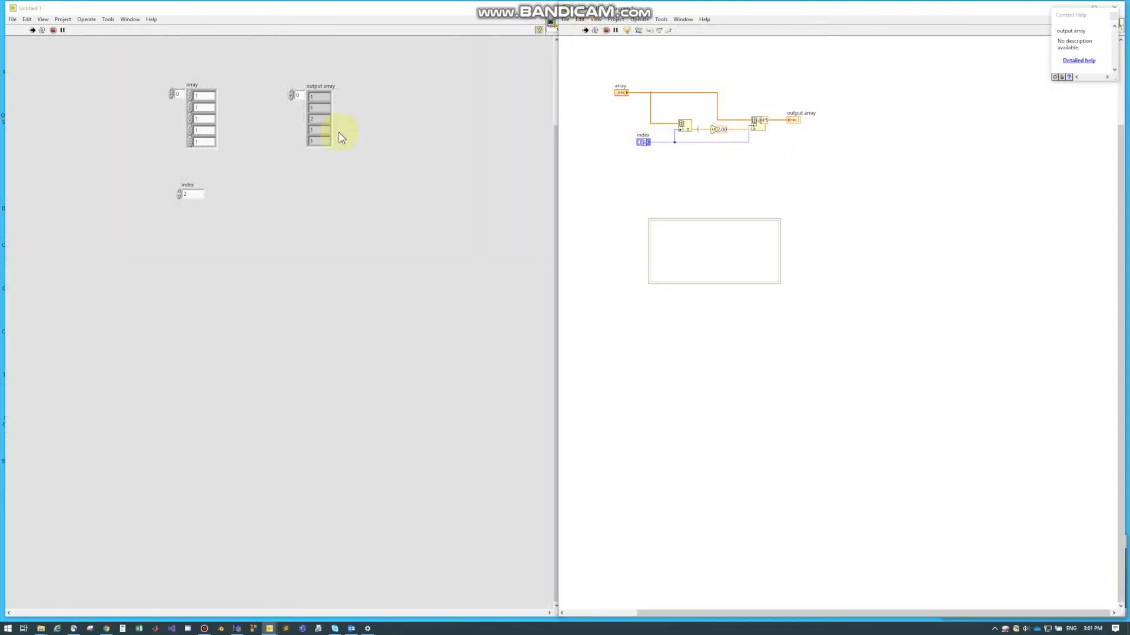
Run the VI so the output array is computed from the array and index inputs
click(318, 119)
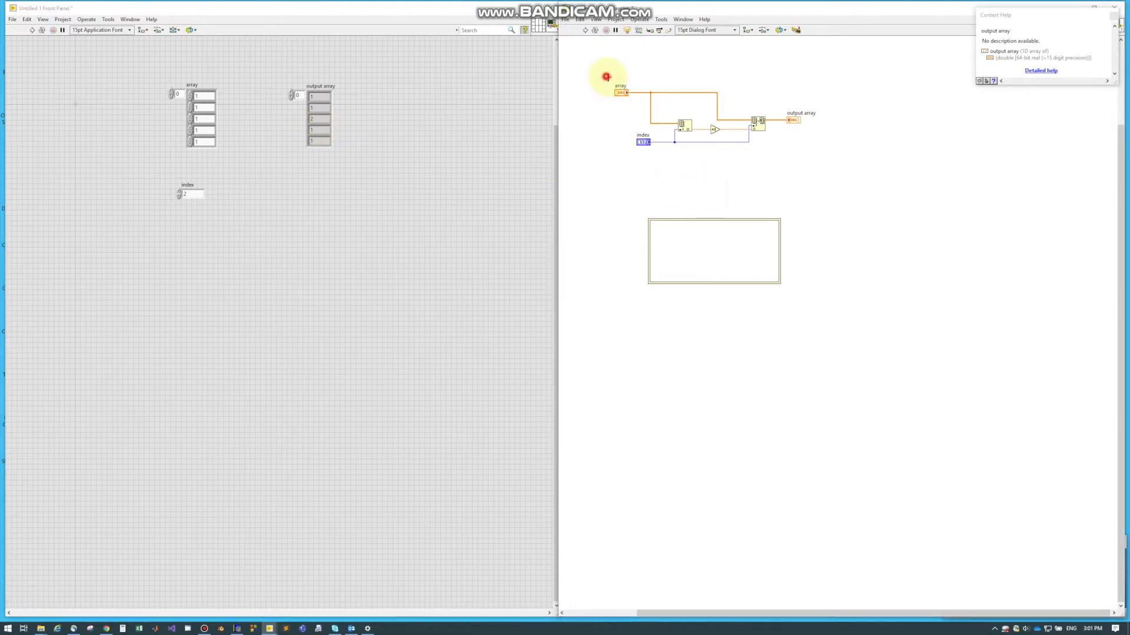
mouse_move(780, 179)
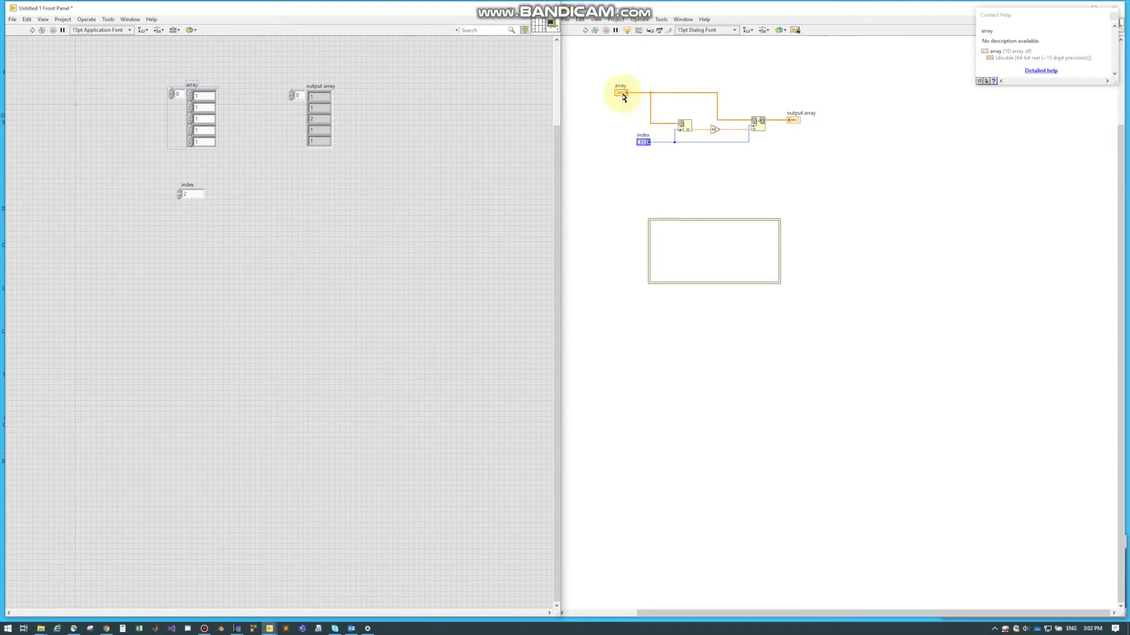
mouse_move(655, 95)
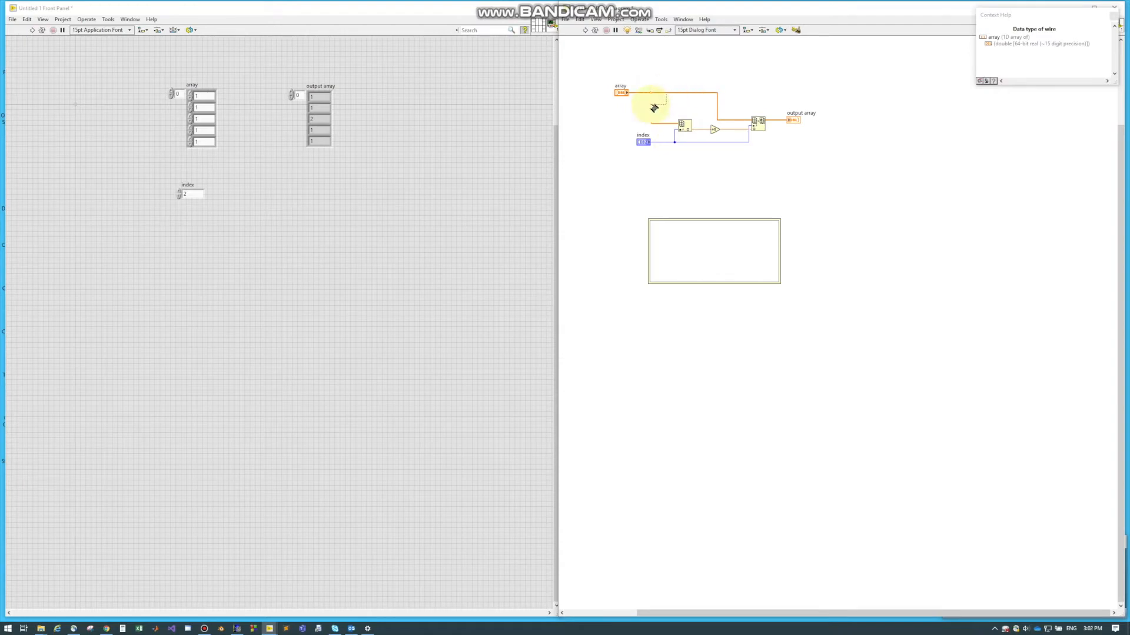
mouse_move(661, 95)
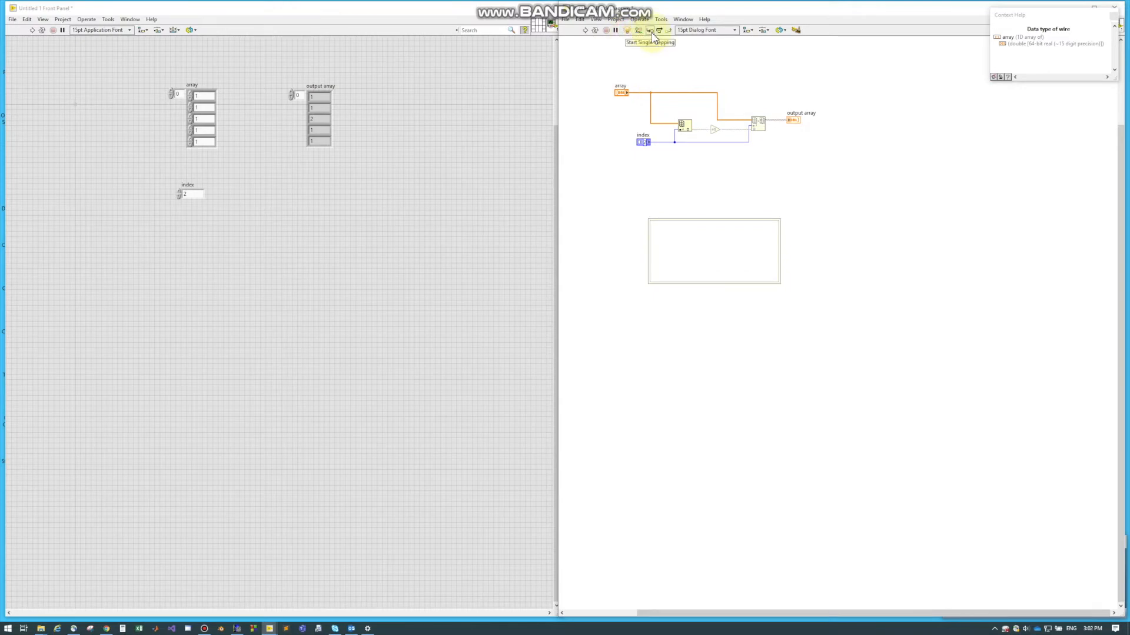
Start single-stepping so the diagram executes node by node toward the increment
click(650, 30)
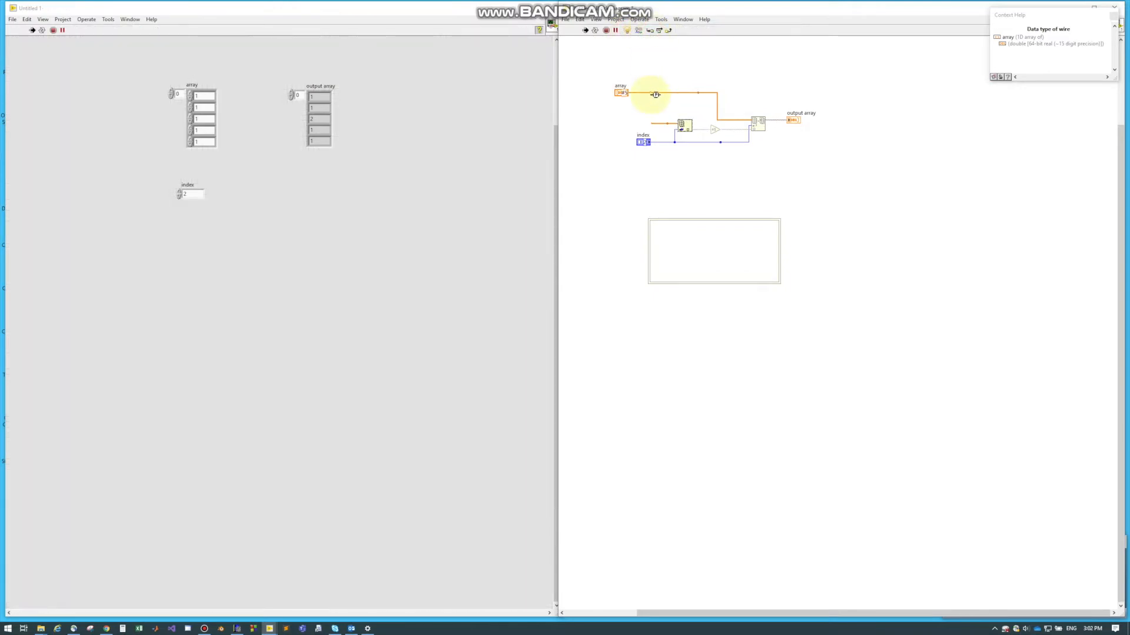
mouse_move(681, 125)
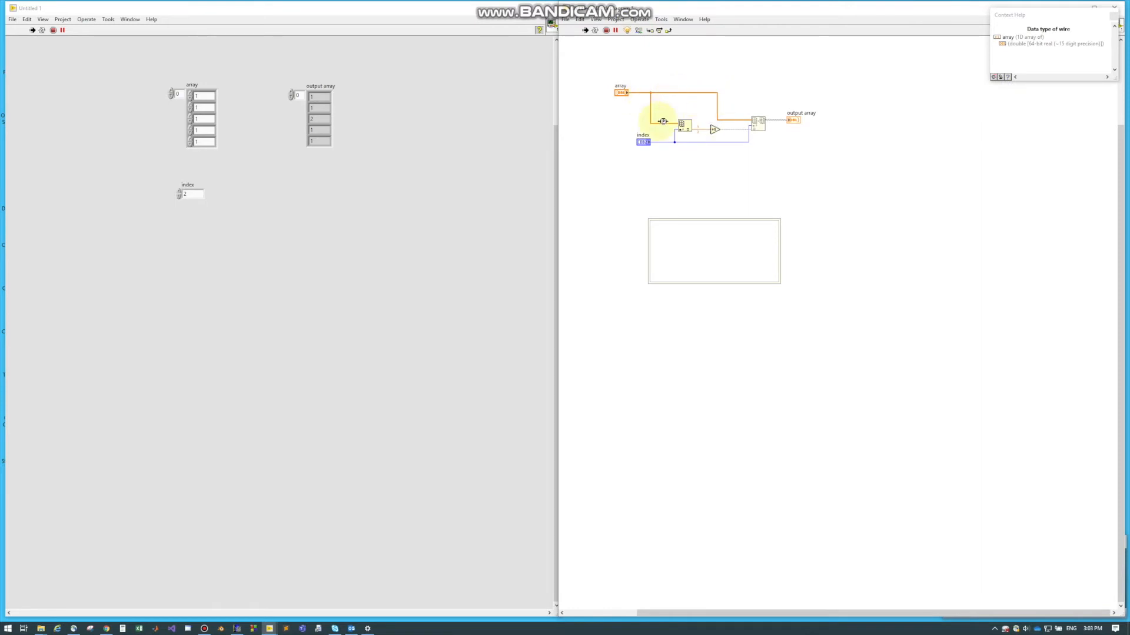
mouse_move(621, 94)
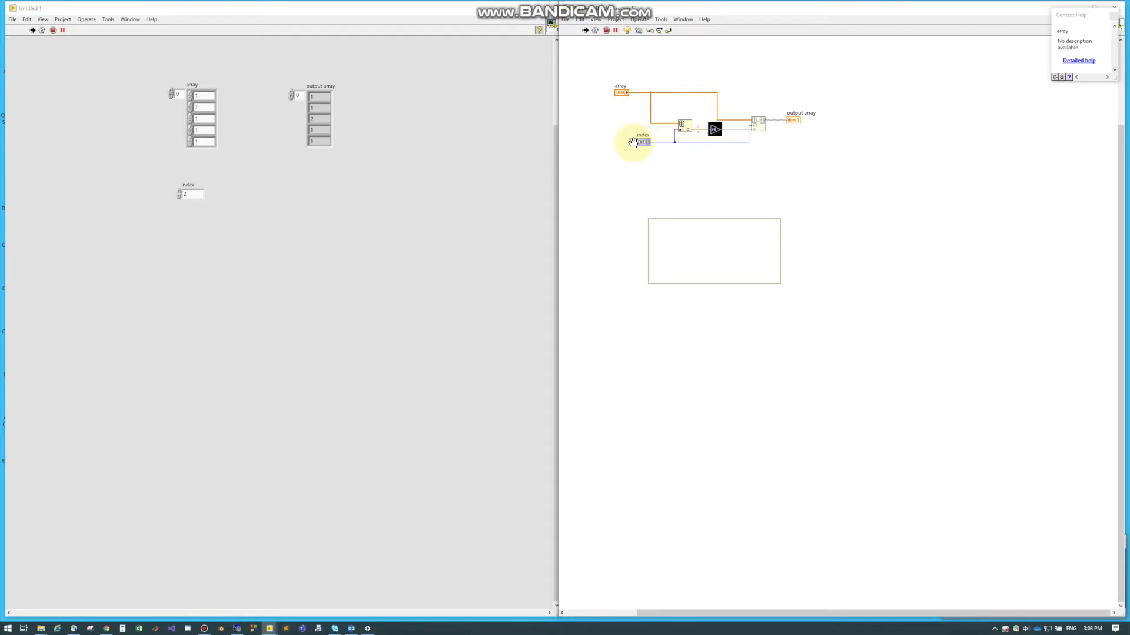
Abort the stepped run and show detailed help for the In Place Element Structure
click(616, 31)
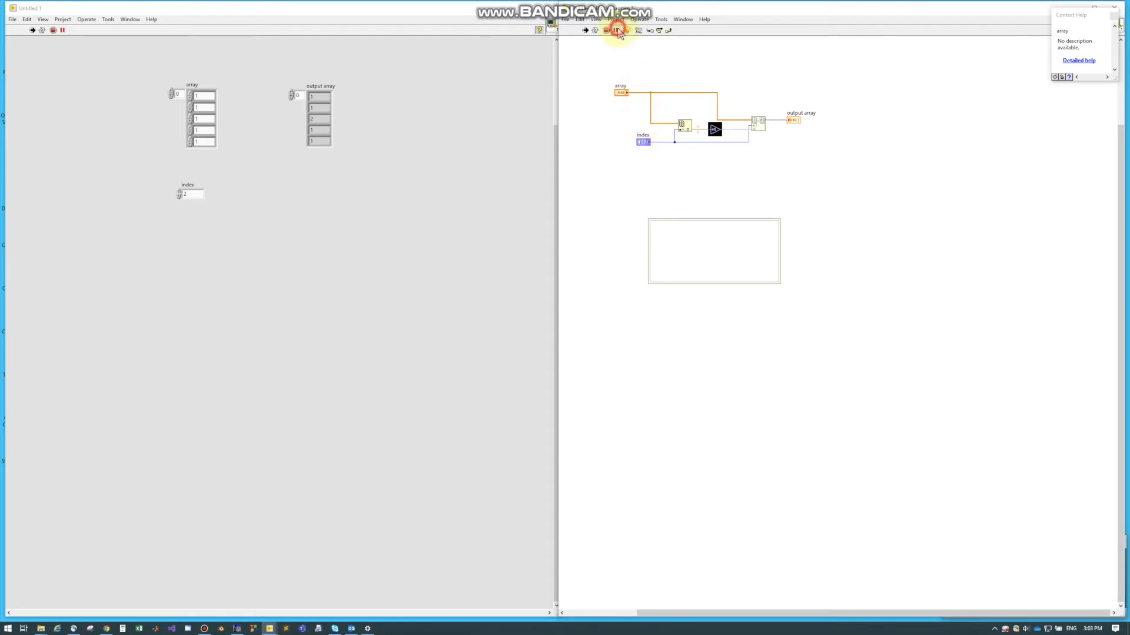
click(618, 29)
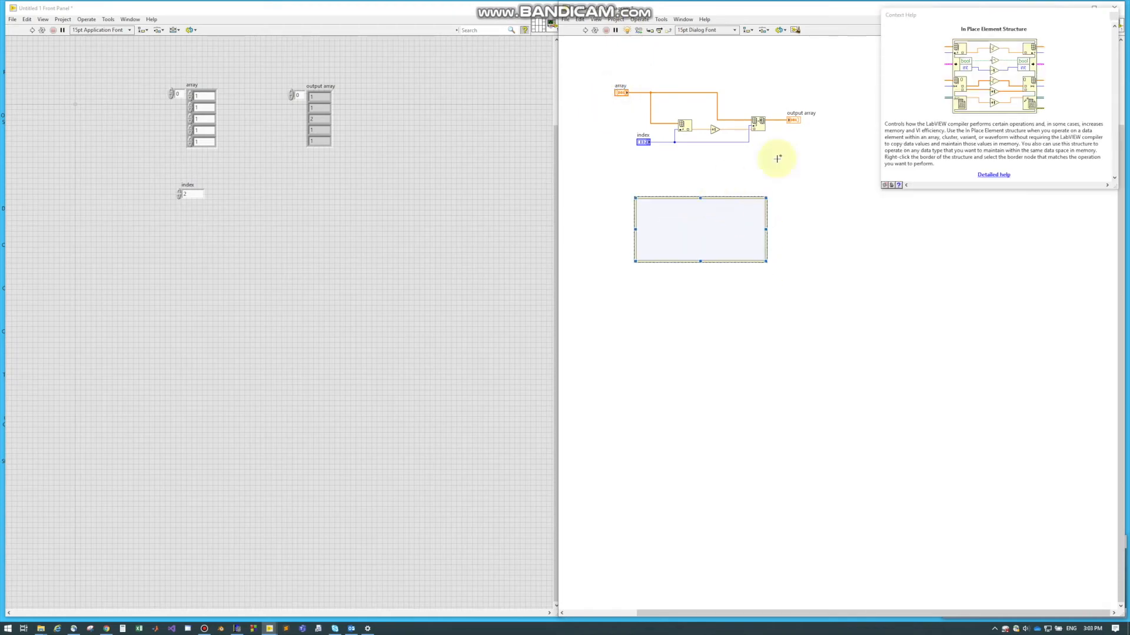
mouse_move(681, 214)
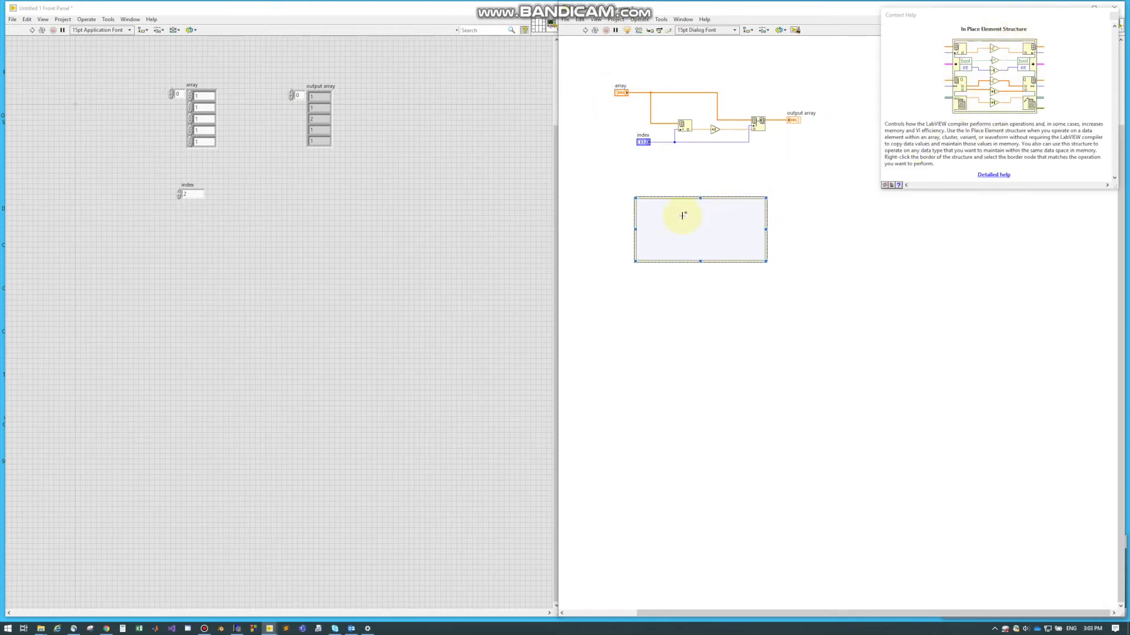
mouse_move(978, 159)
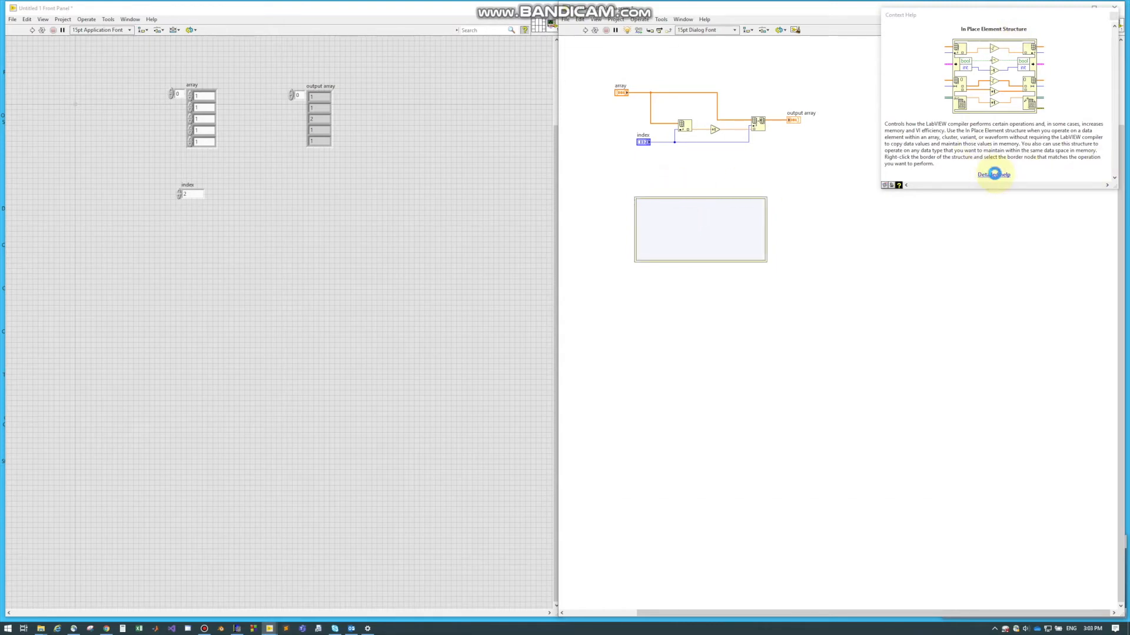
click(994, 174)
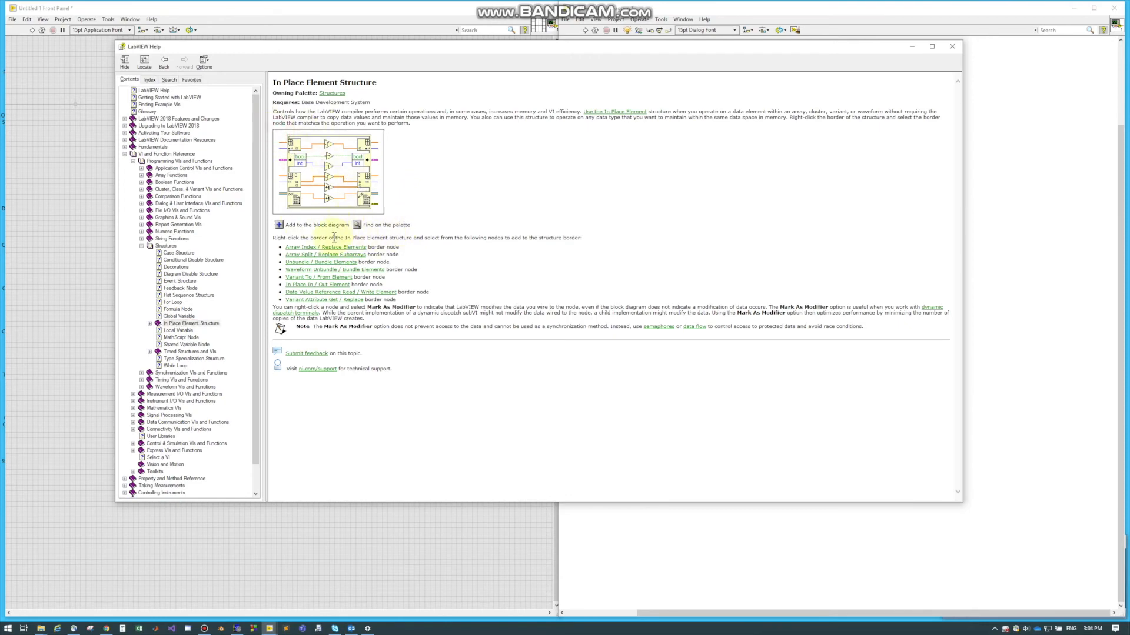
mouse_move(325, 302)
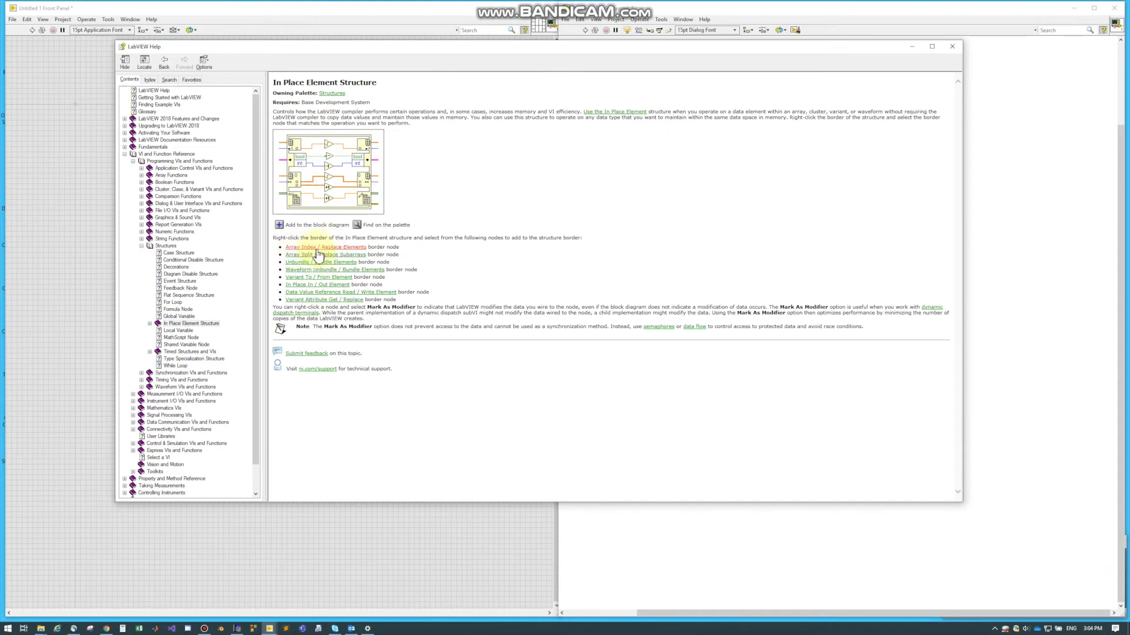
mouse_move(336, 281)
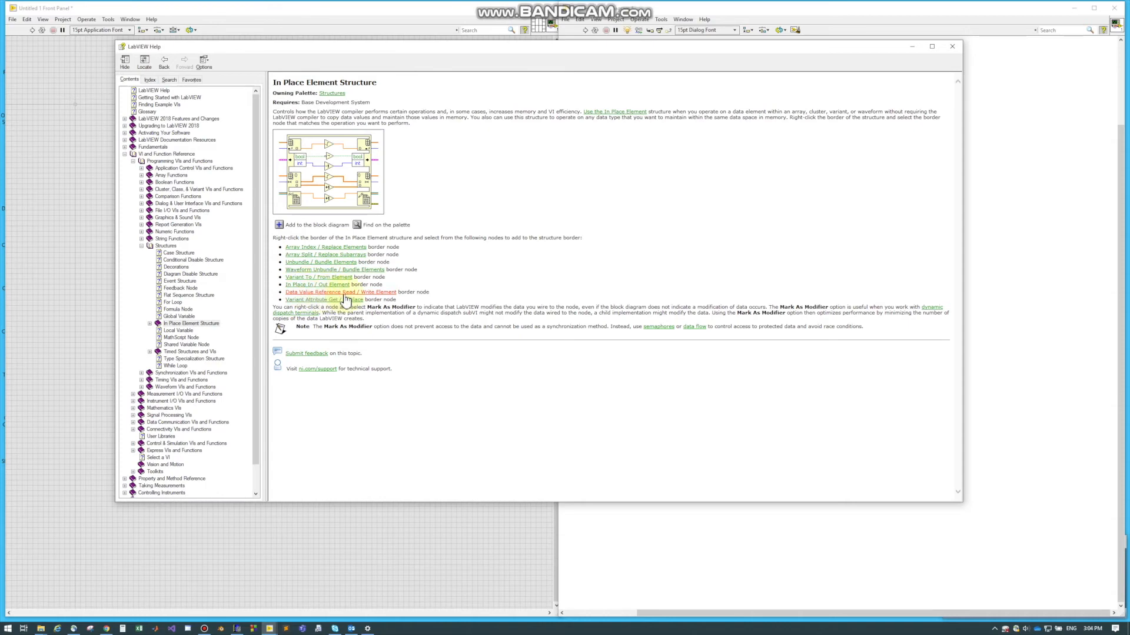
mouse_move(332, 261)
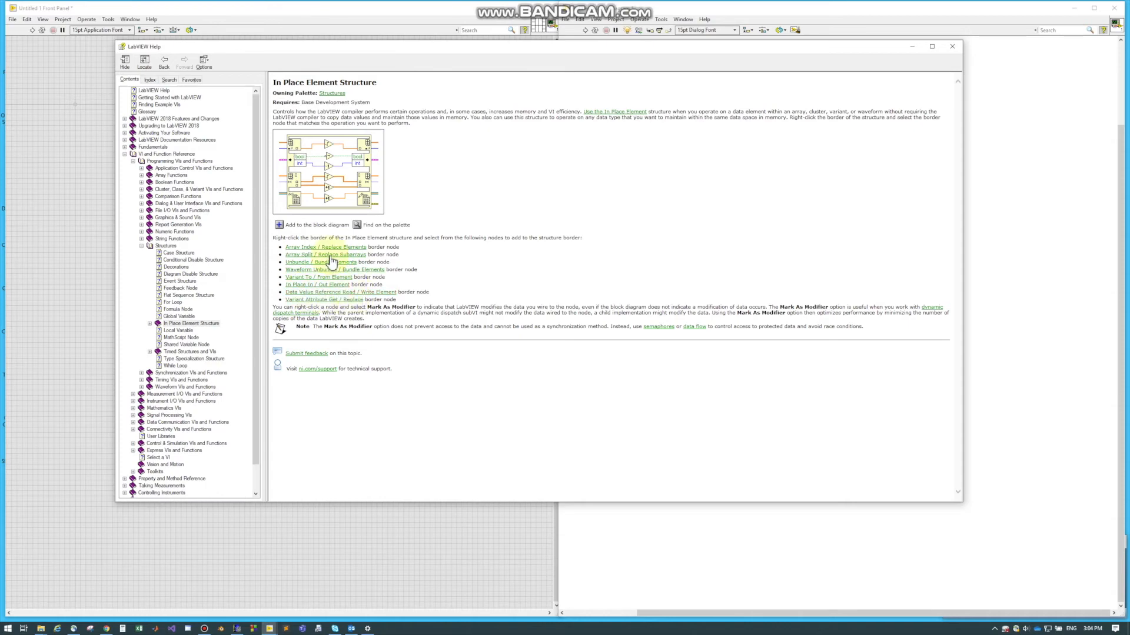
Close the LabVIEW Help window after reviewing the supported border nodes
click(324, 247)
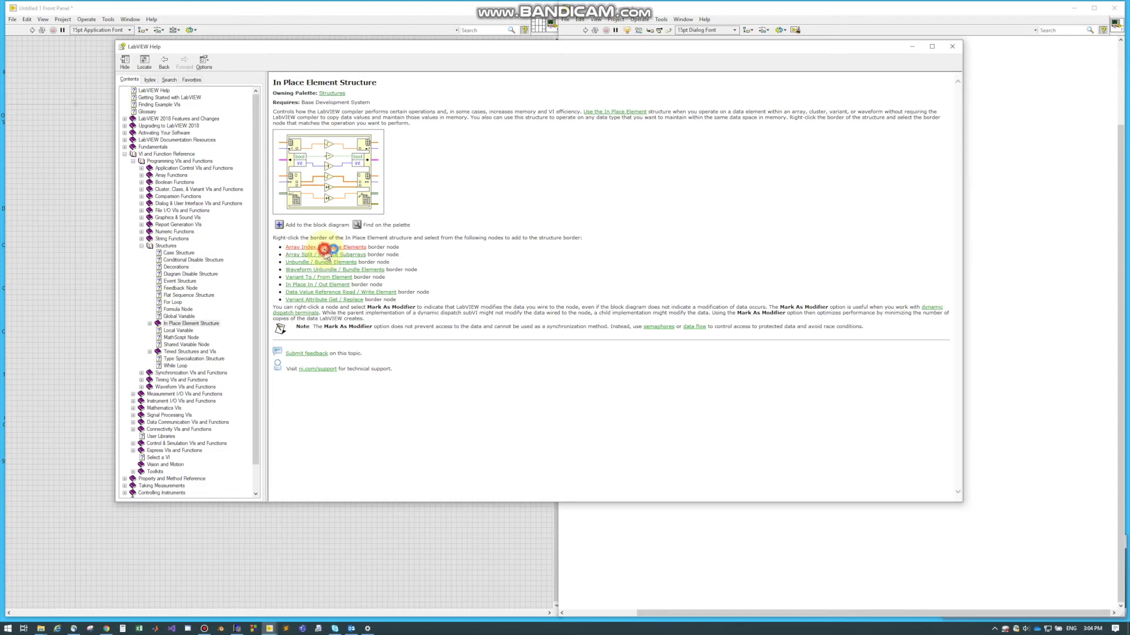
click(325, 246)
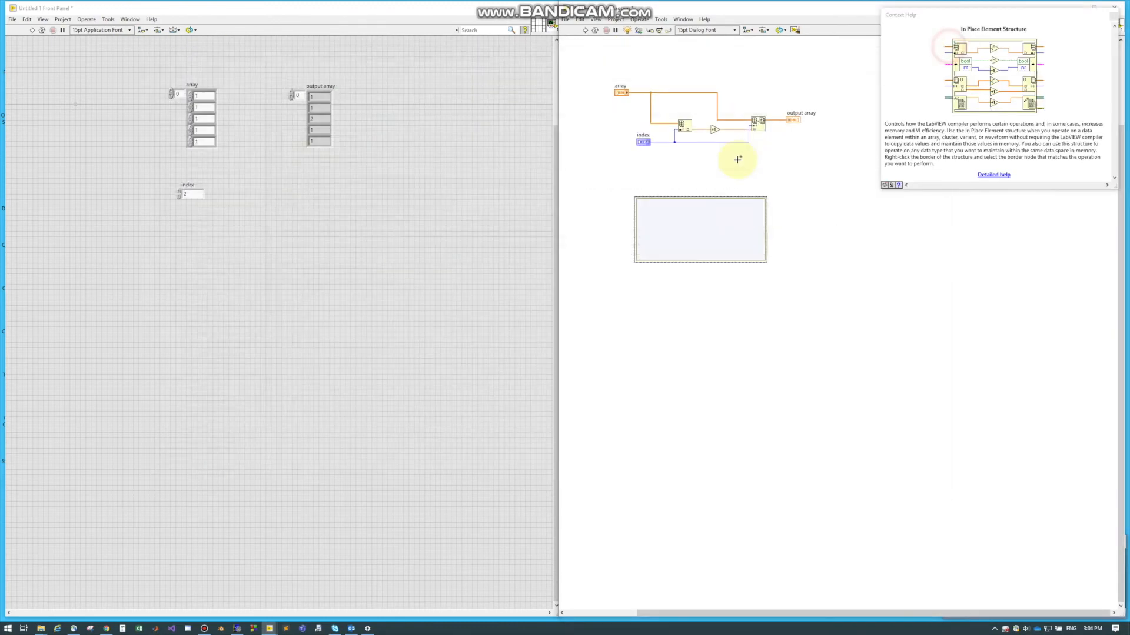
Add an Array Index / Replace Elements border node pair to the structure
right_click(699, 209)
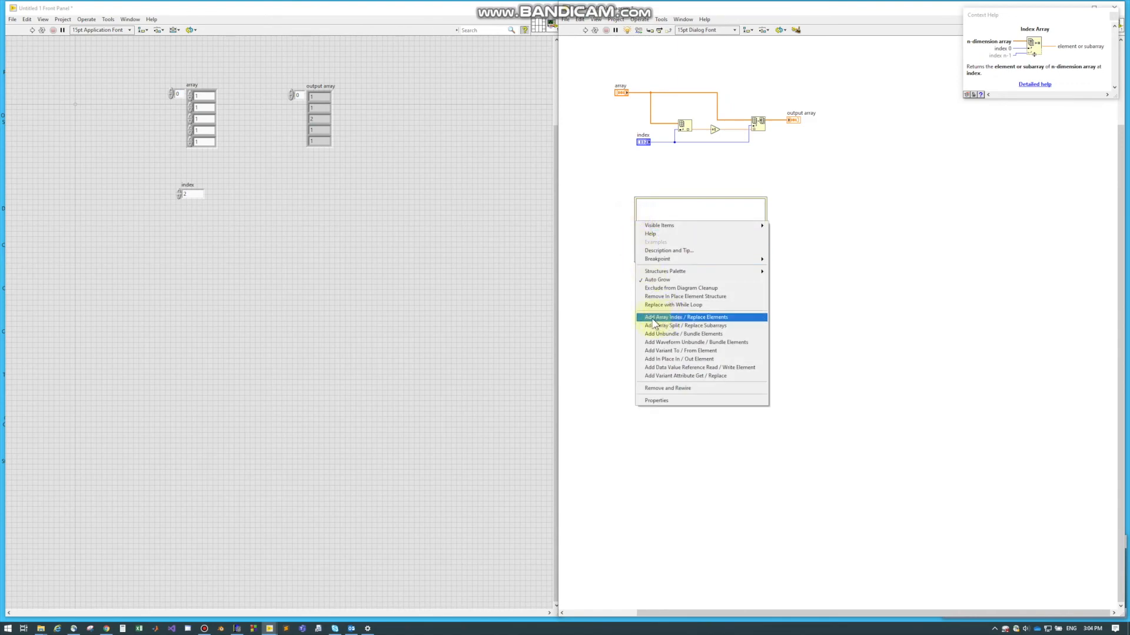
mouse_move(706, 325)
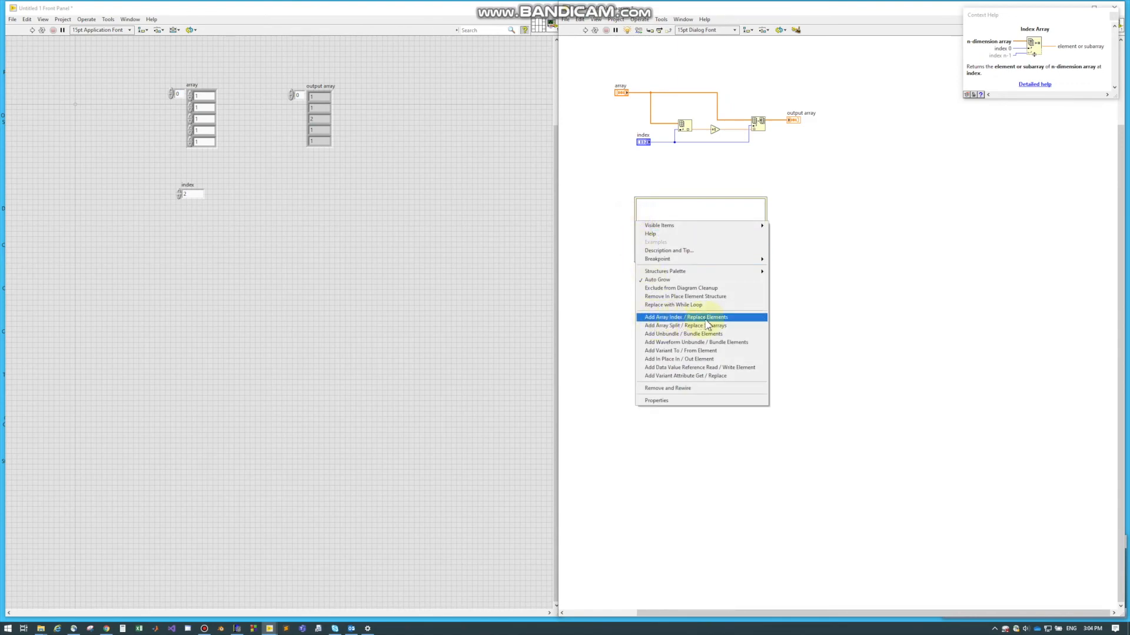
click(686, 317)
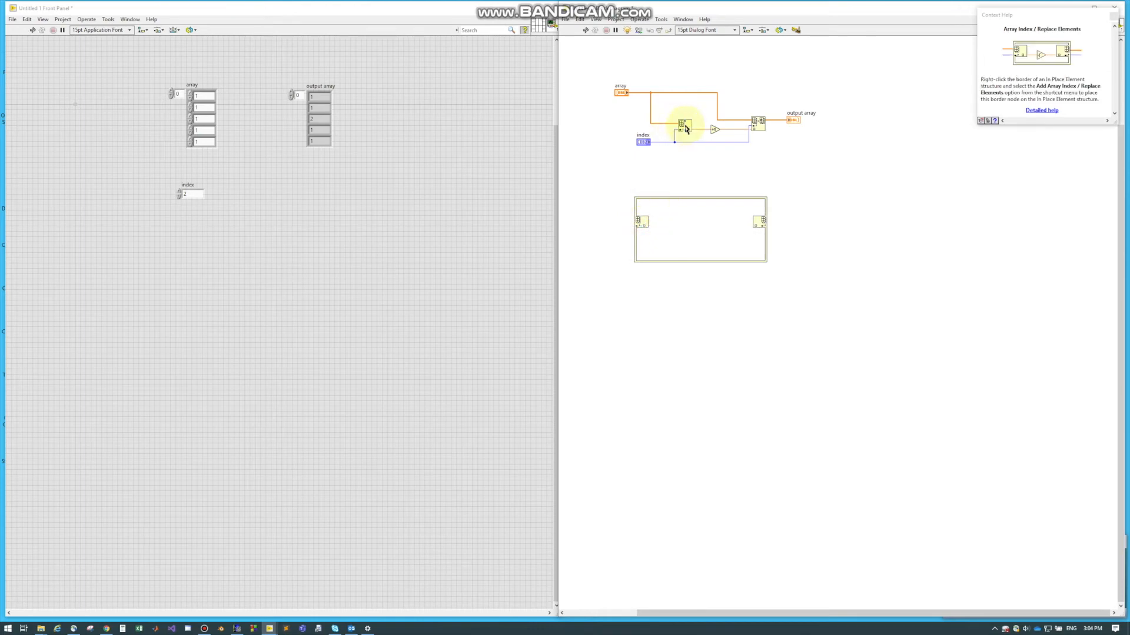
mouse_move(767, 197)
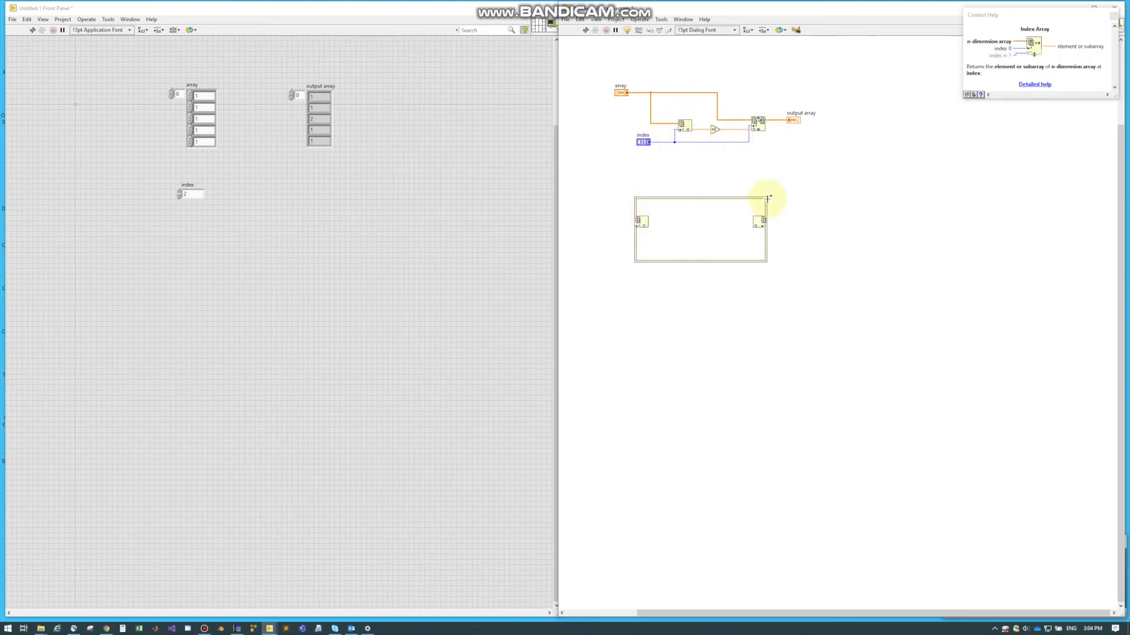
mouse_move(668, 162)
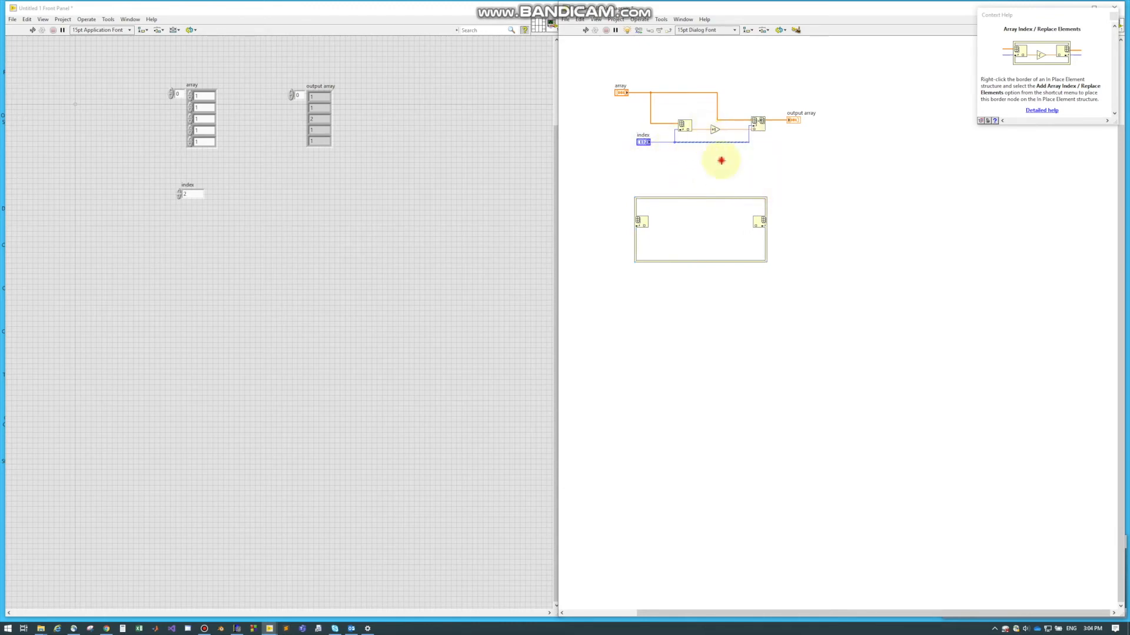
mouse_move(760, 126)
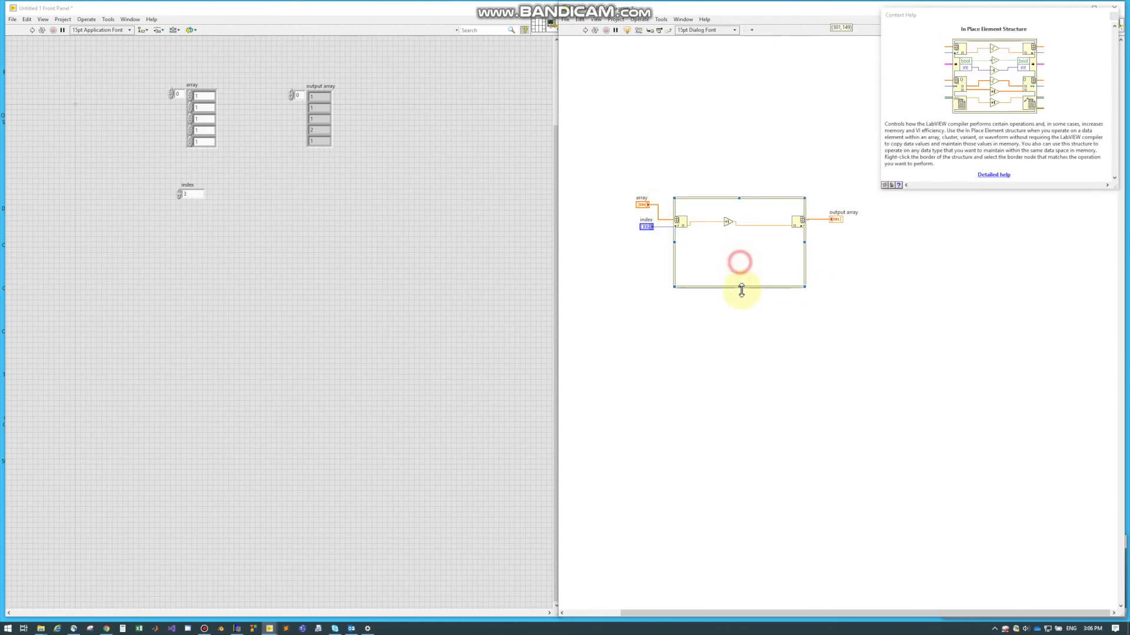
right_click(740, 291)
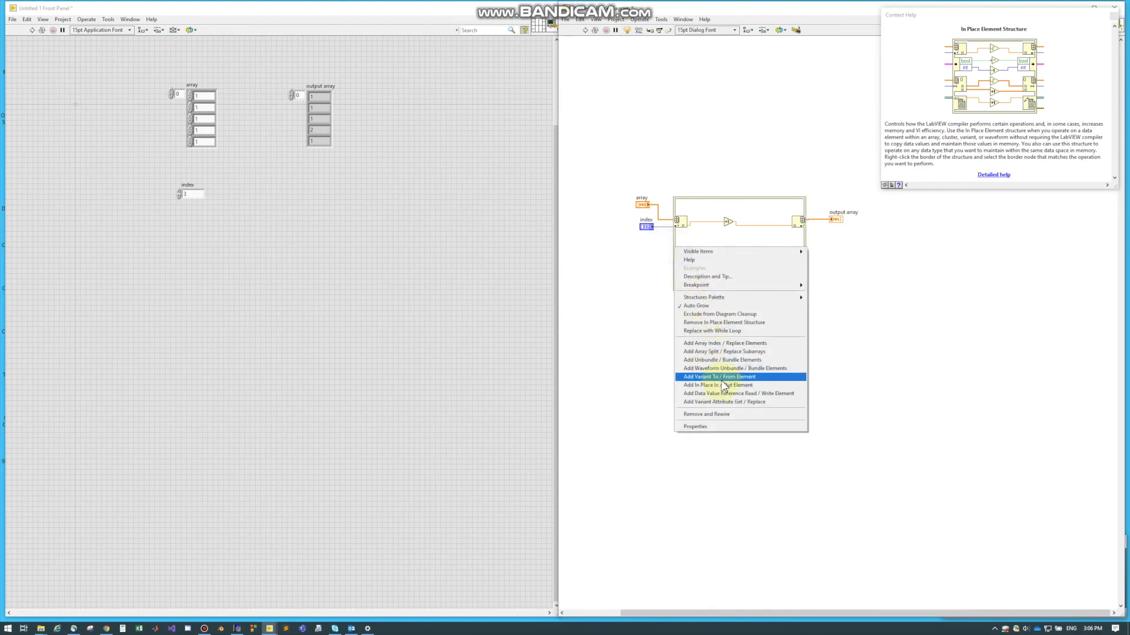
mouse_move(724, 360)
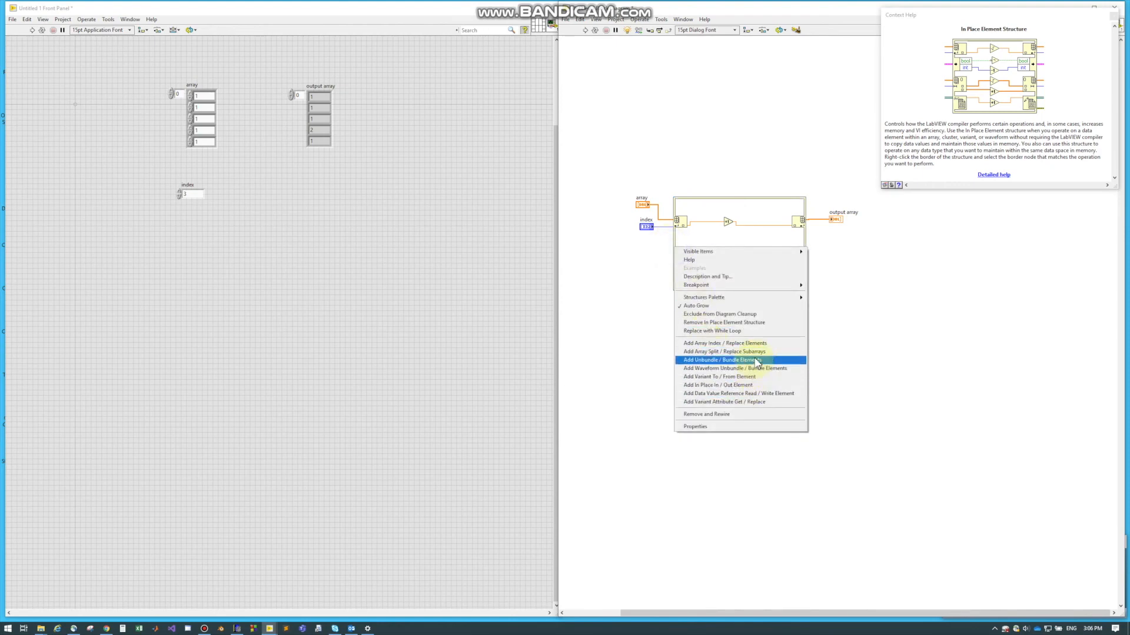
mouse_move(746, 361)
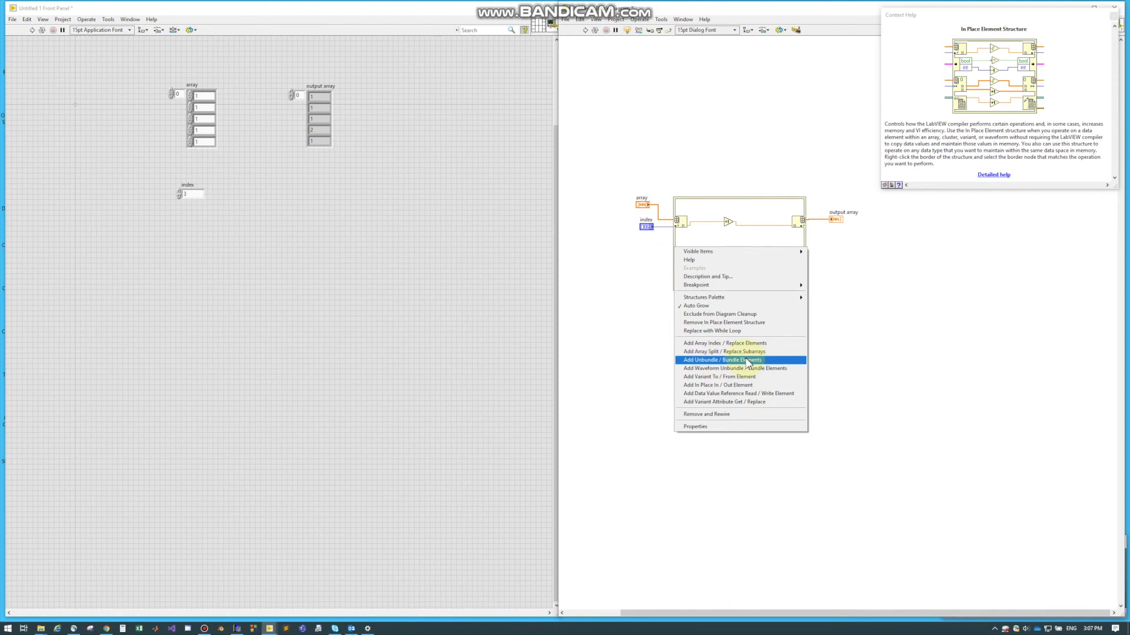
click(721, 360)
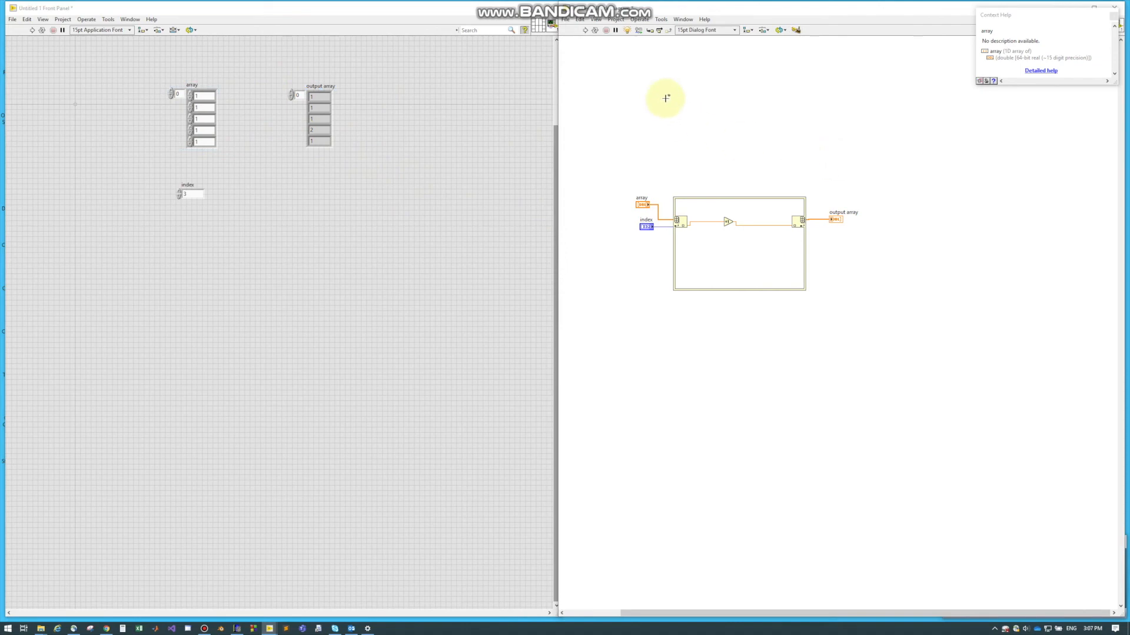
mouse_move(731, 184)
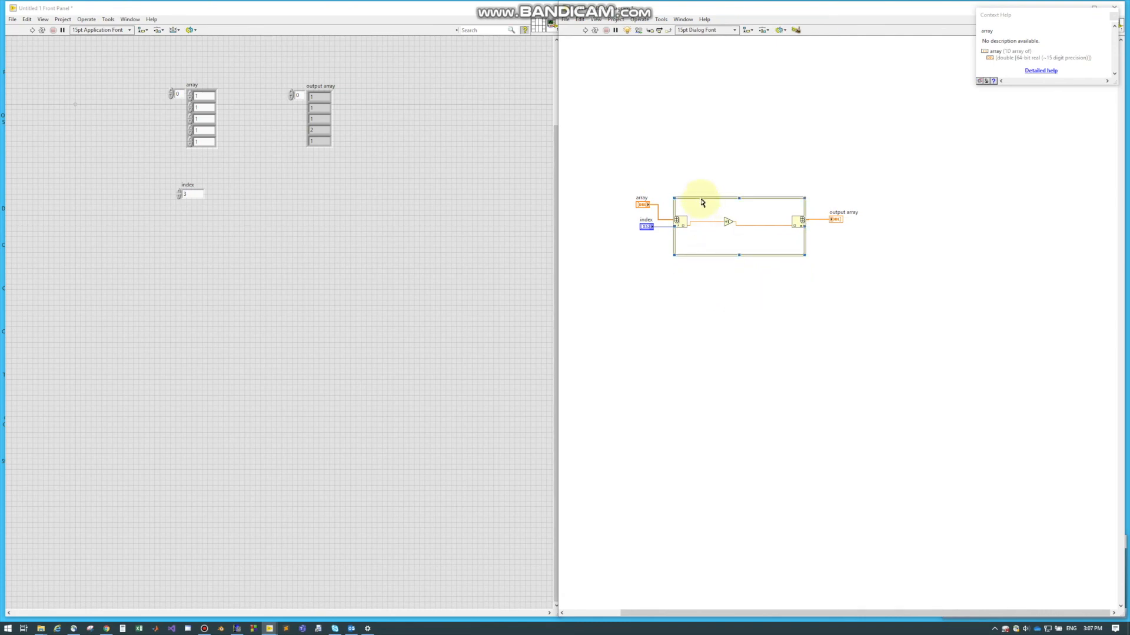
mouse_move(699, 207)
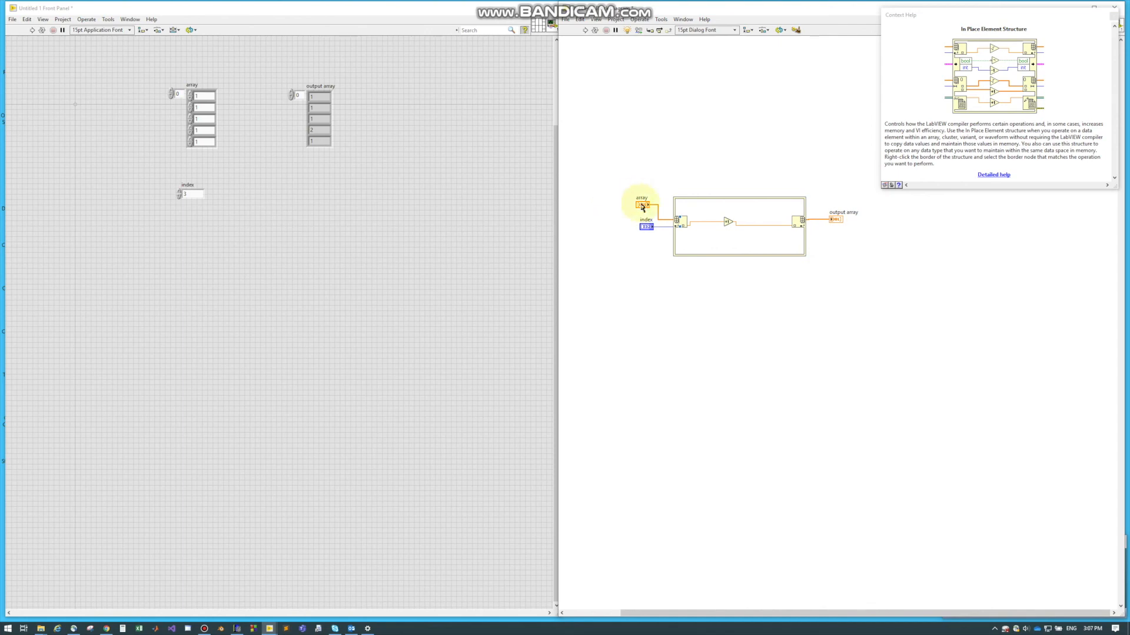
mouse_move(650, 295)
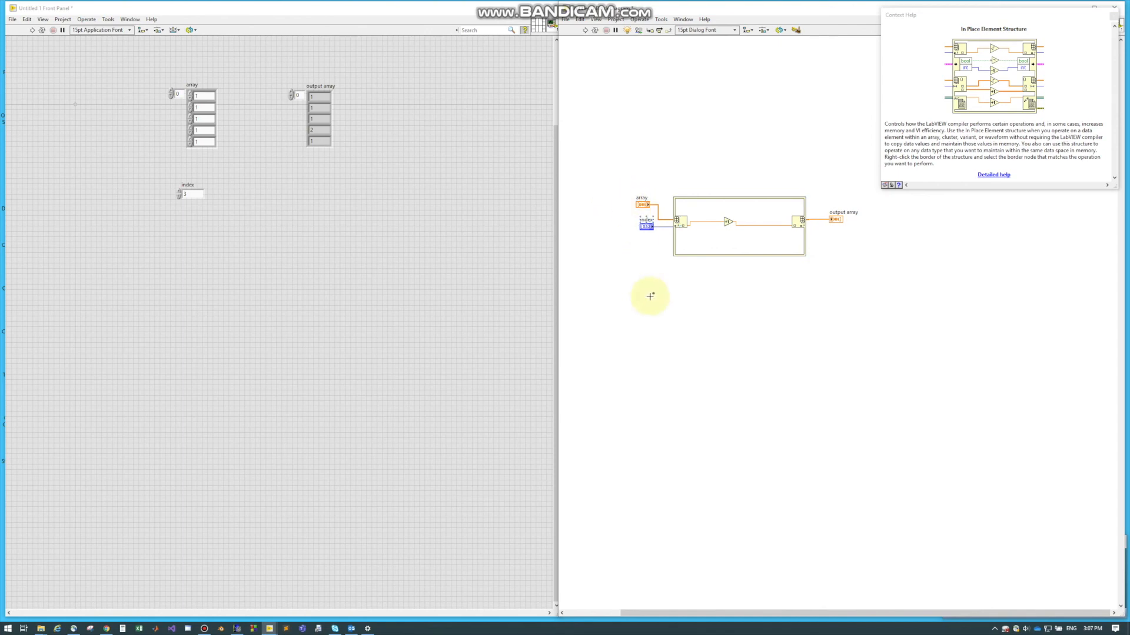